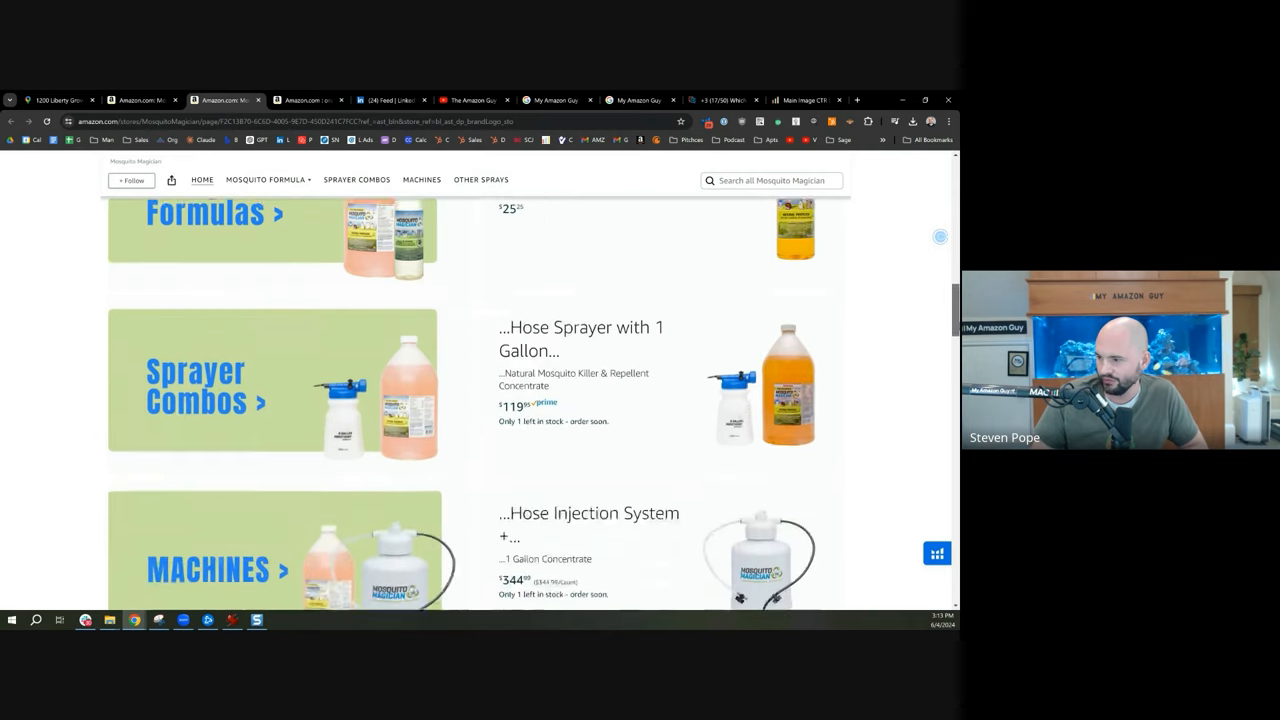
Step: Preview the 4 Fl Oz two-pack variation, then return to the 1 Gallon Original size
scroll(down, 3)
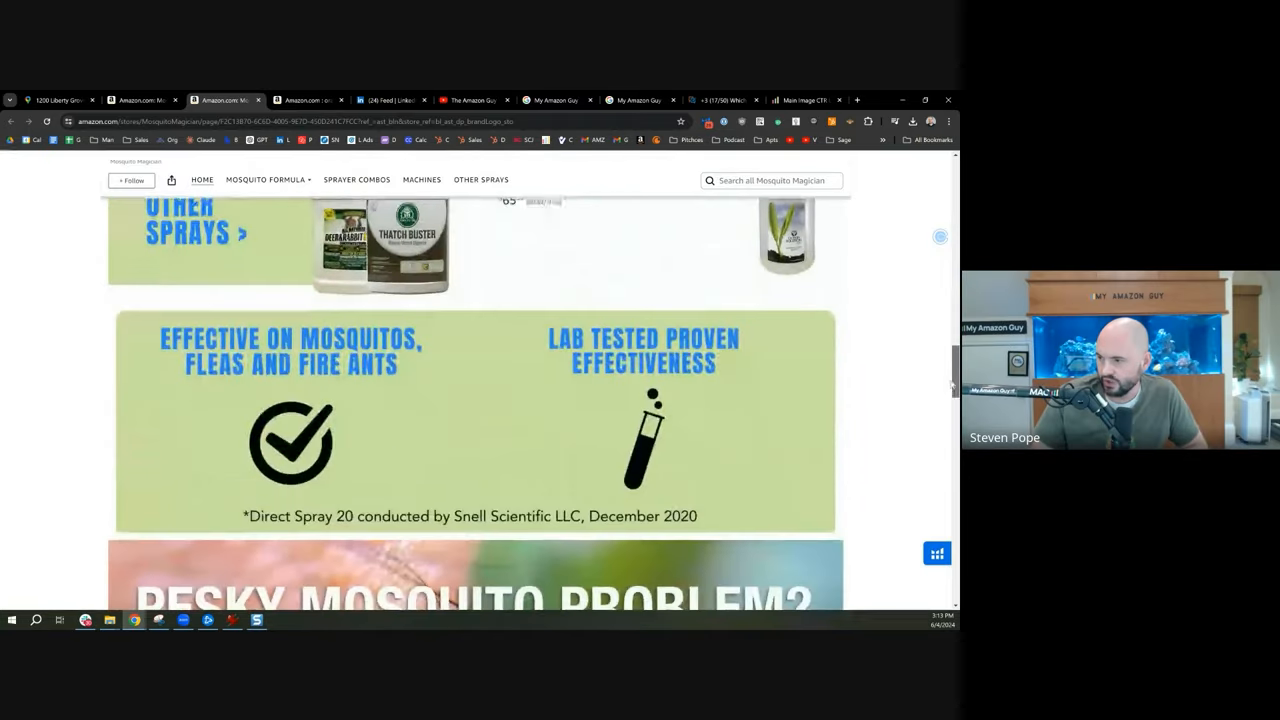
scroll(down, 3)
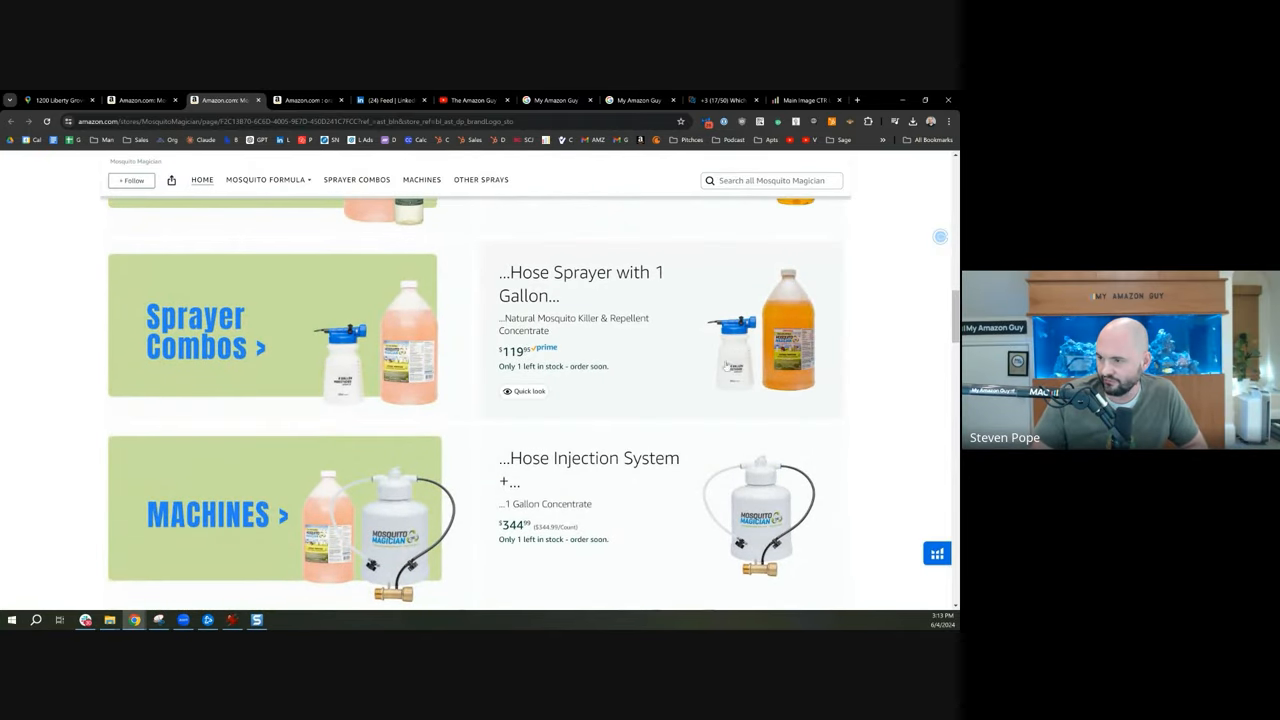
mouse_move(310, 100)
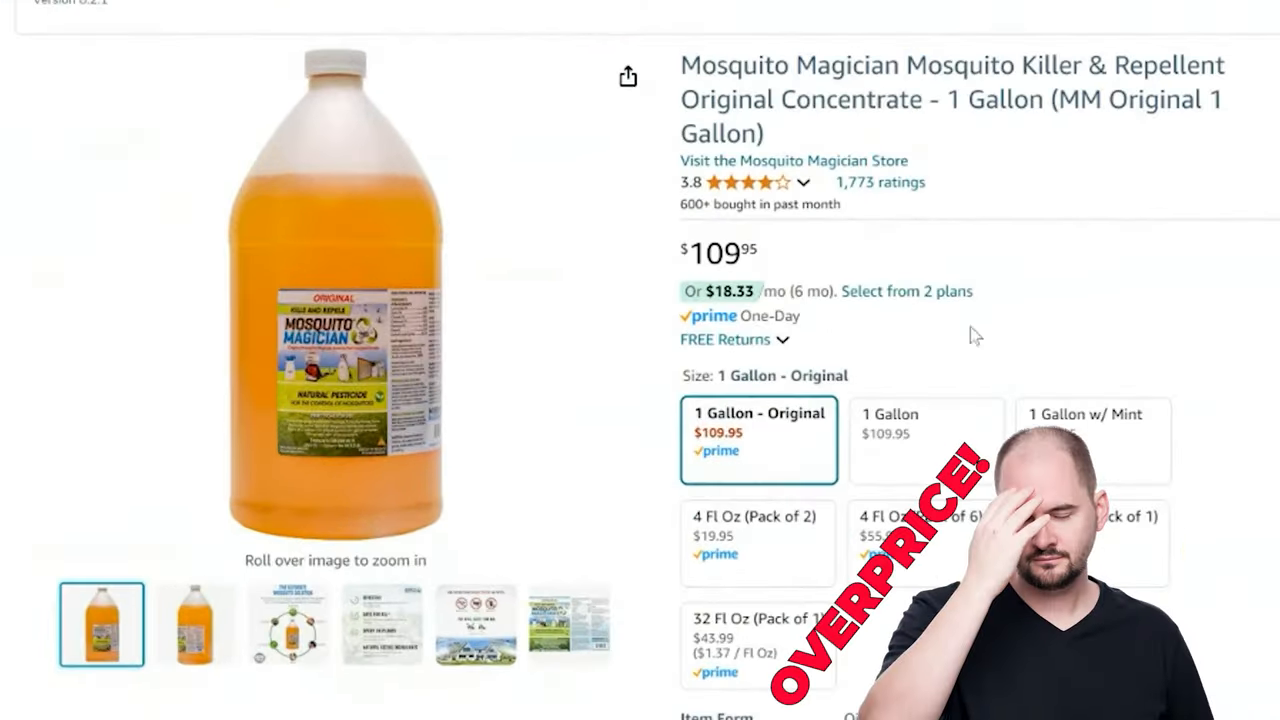
click(756, 524)
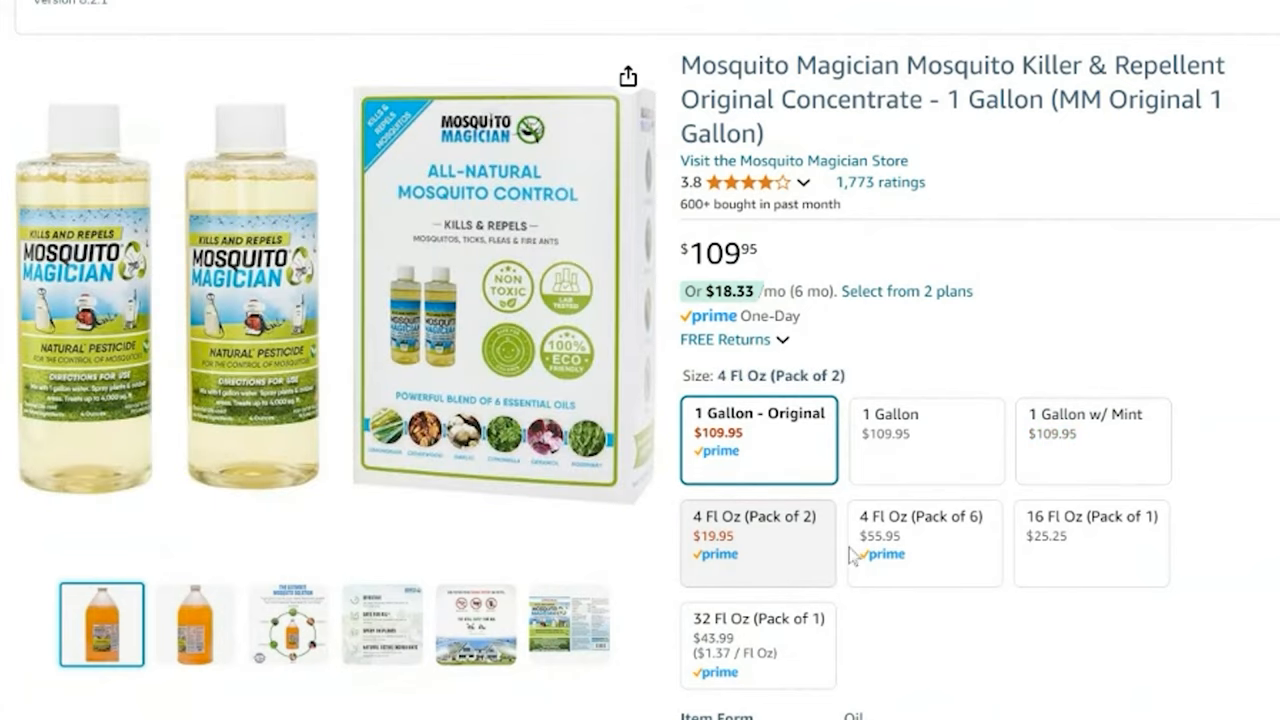
click(756, 440)
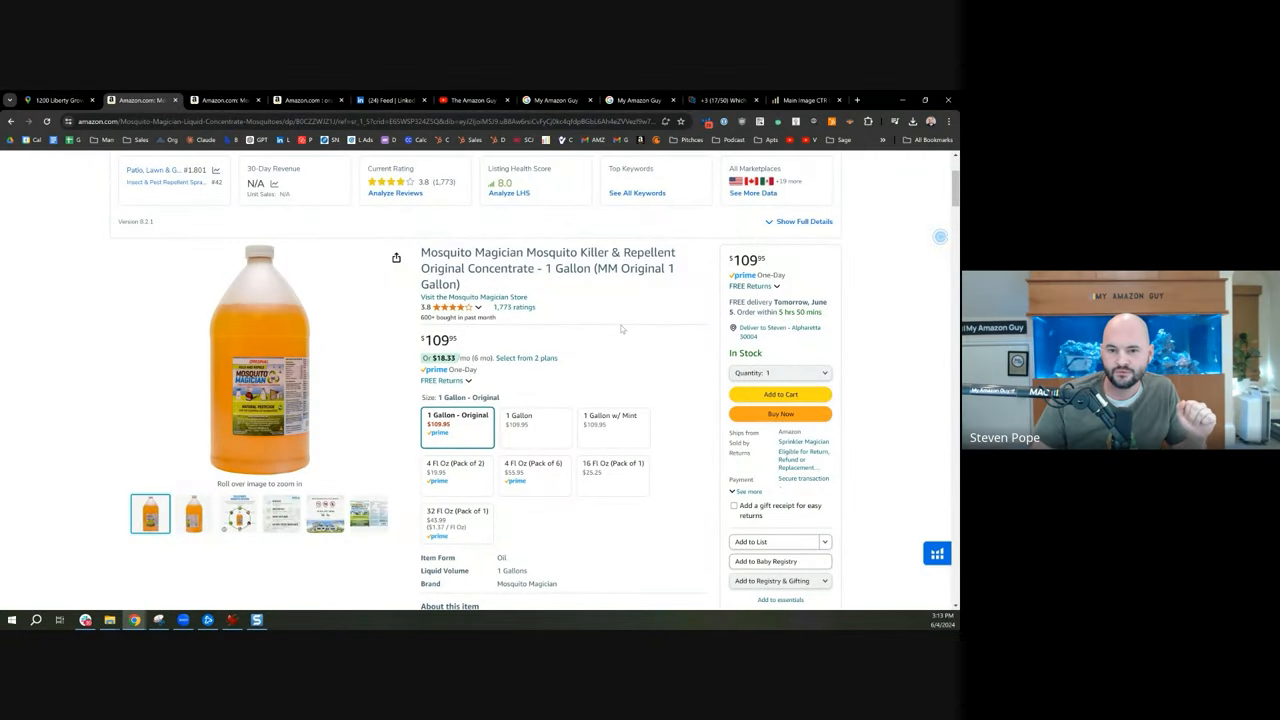
mouse_move(602, 348)
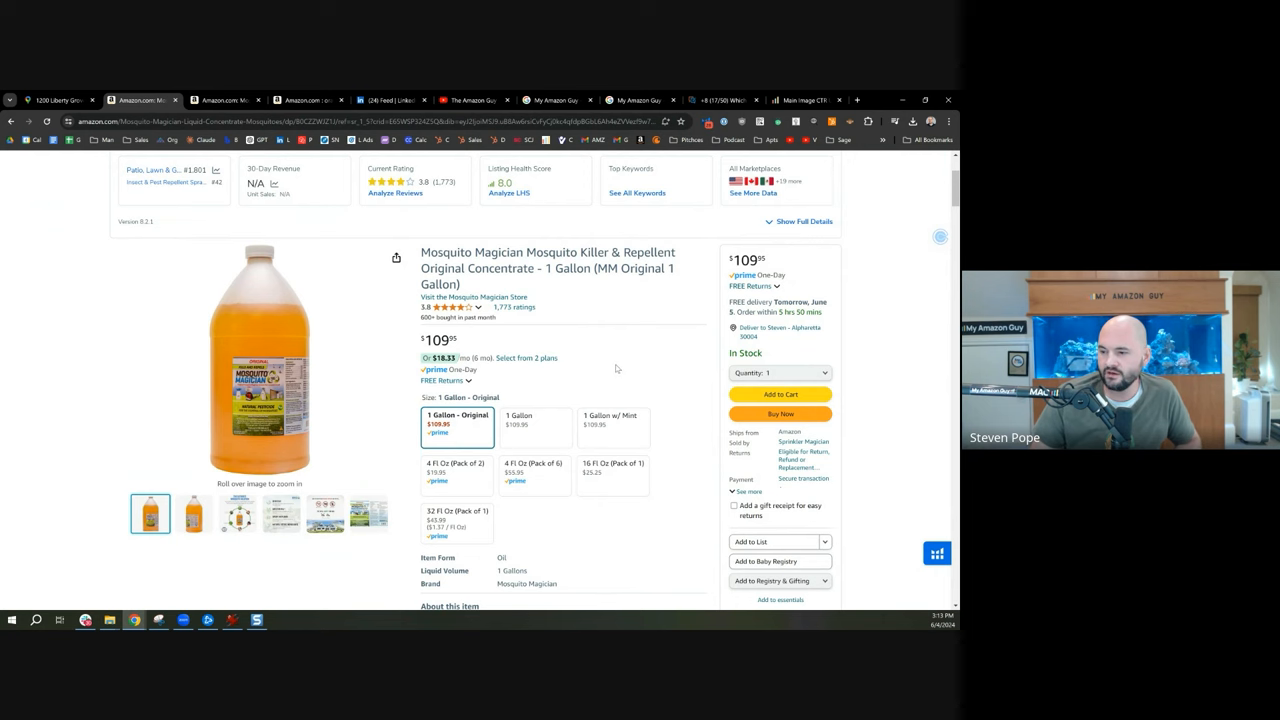
mouse_move(456, 424)
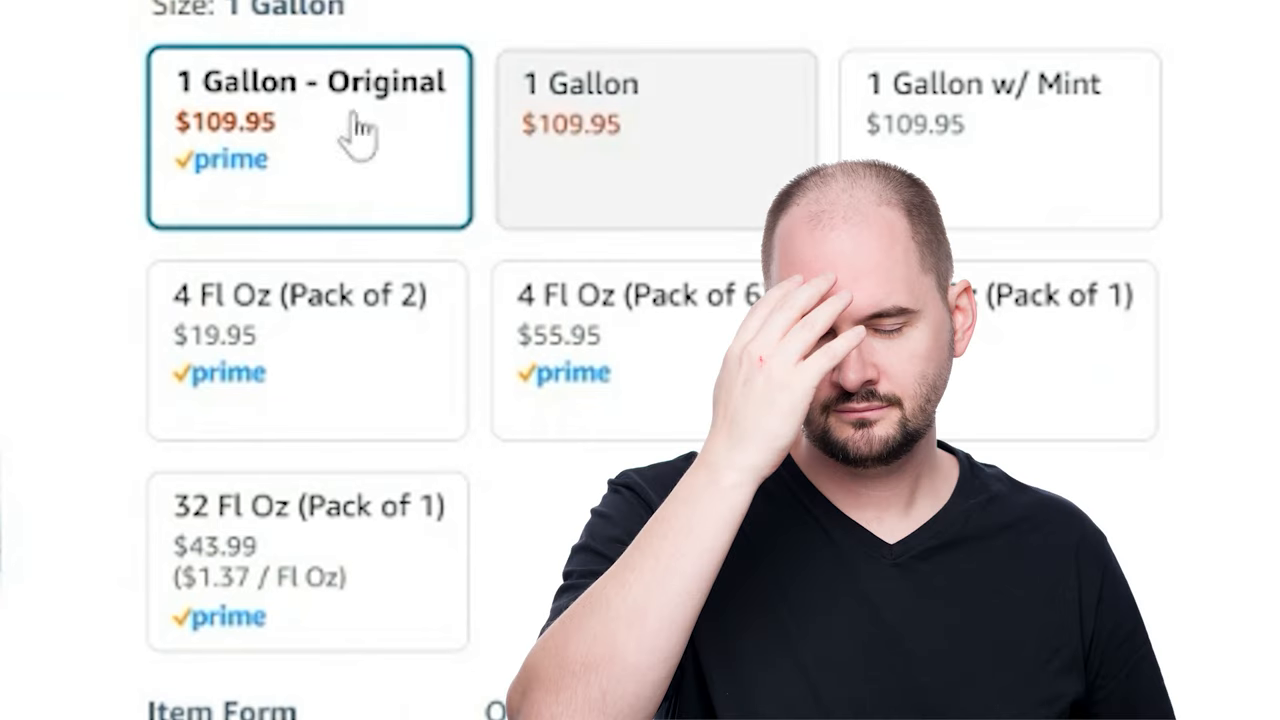
mouse_move(776, 156)
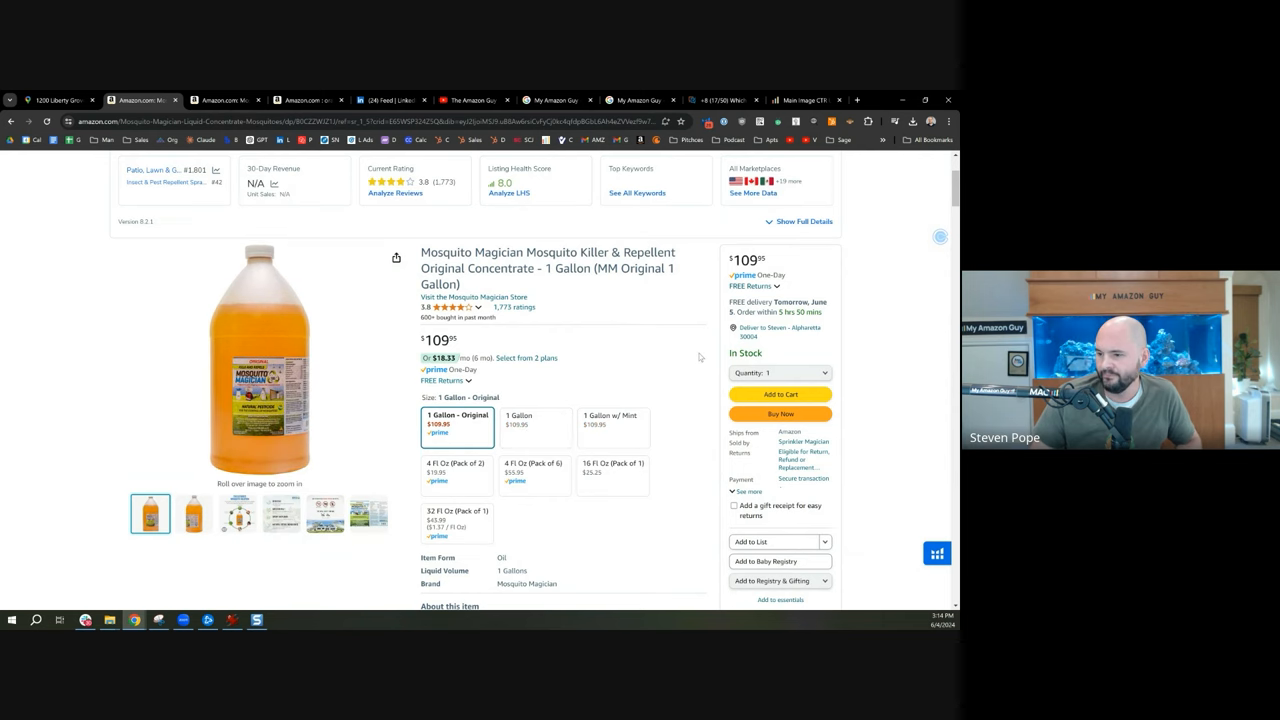
Step: Step through the gallery images up to the lab-tested safety image
click(192, 512)
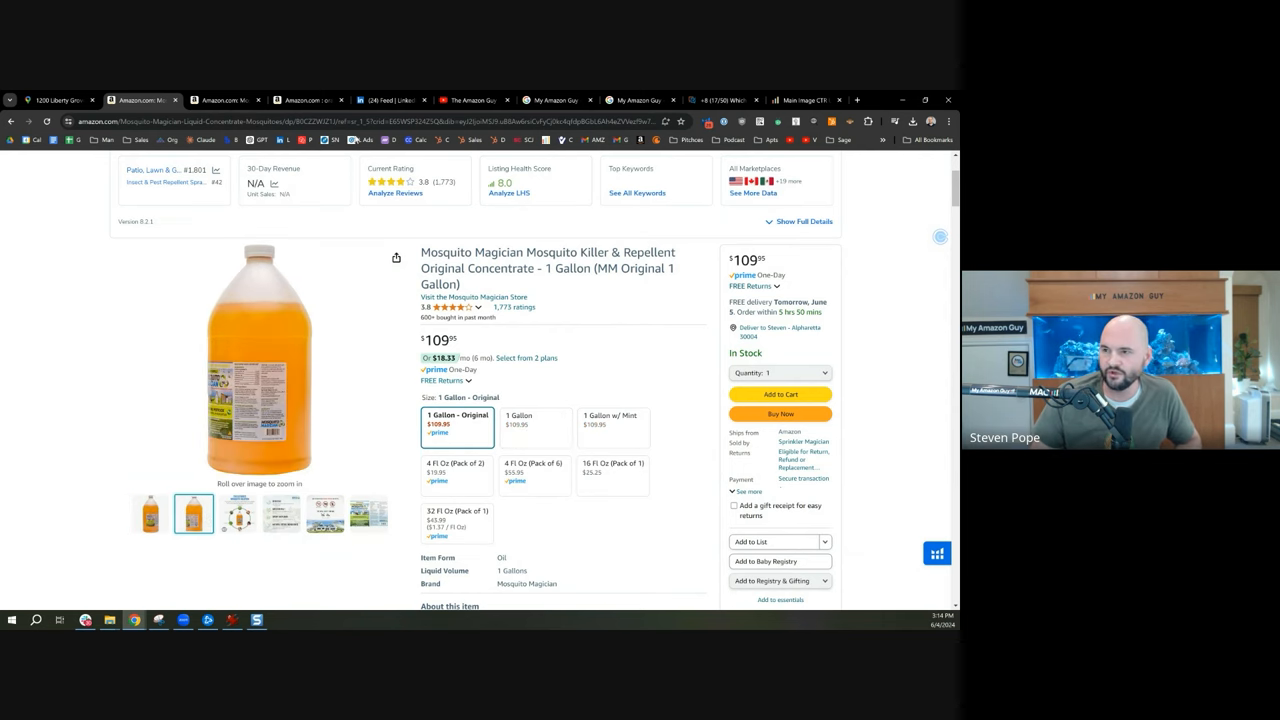
click(236, 512)
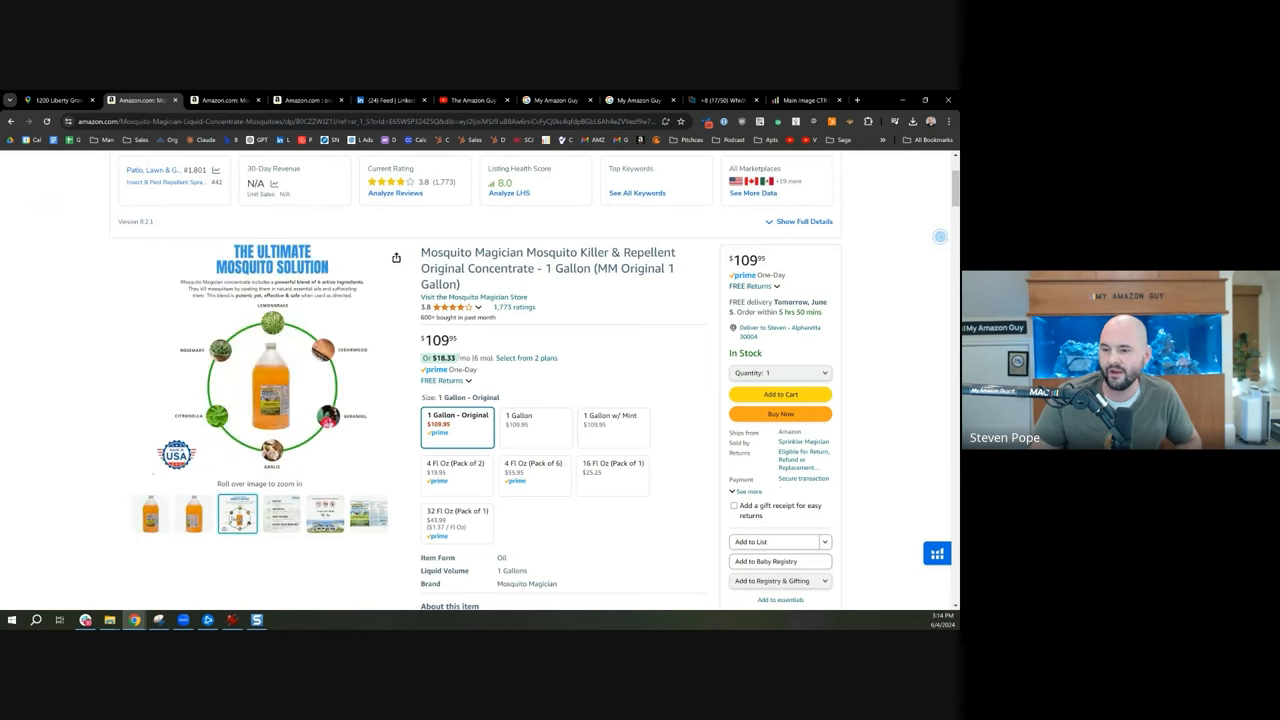
click(324, 512)
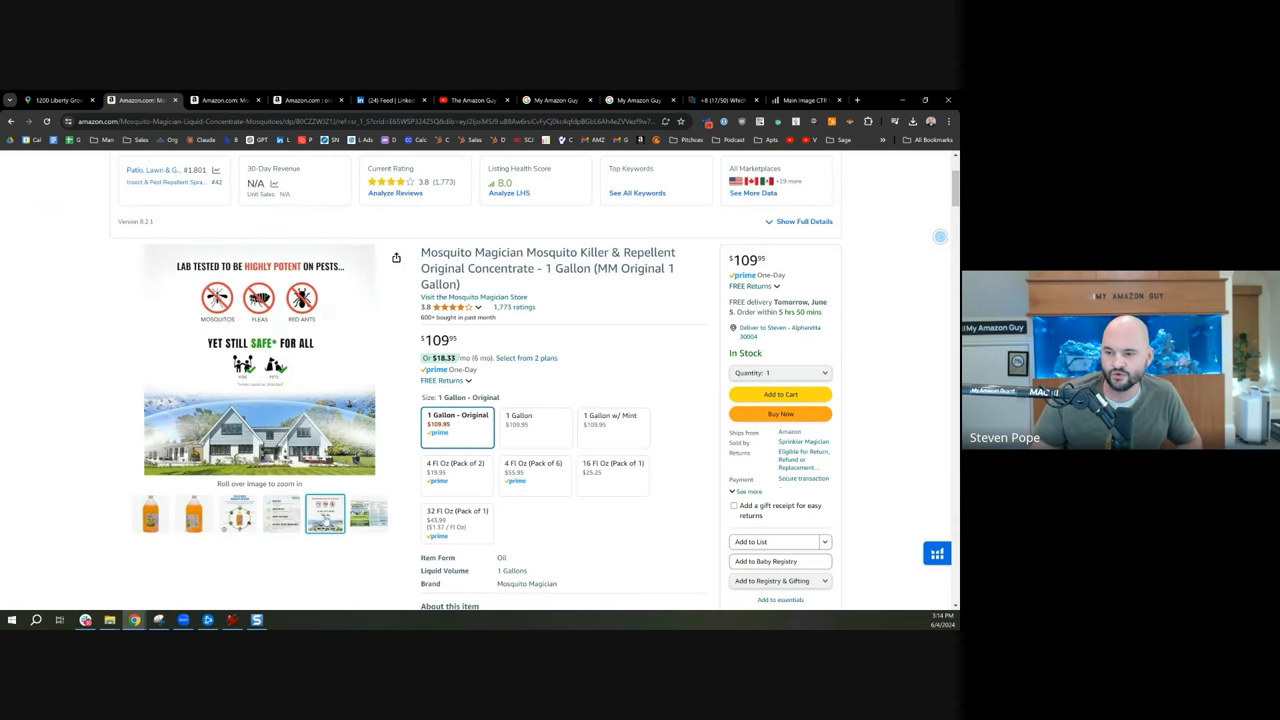
click(368, 512)
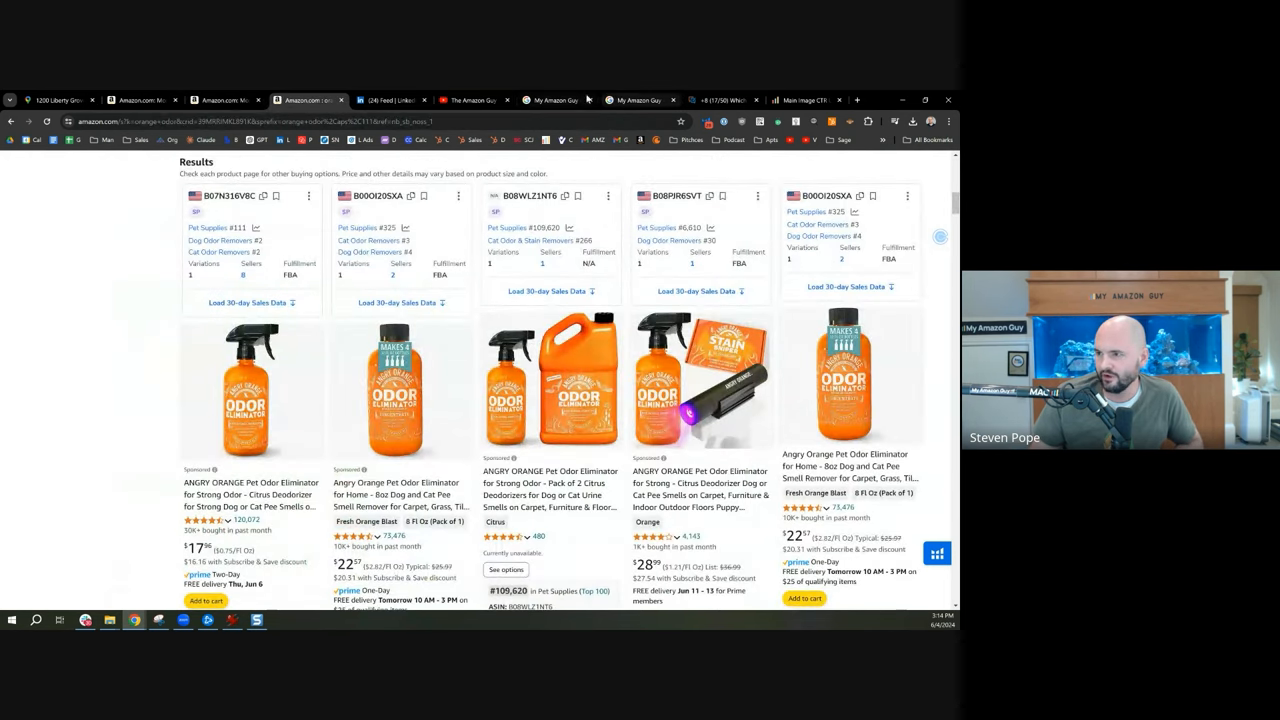
Step: Search Amazon for 'mosquito killer liqui' and scan the competing Sunday mosquito sprays
click(724, 100)
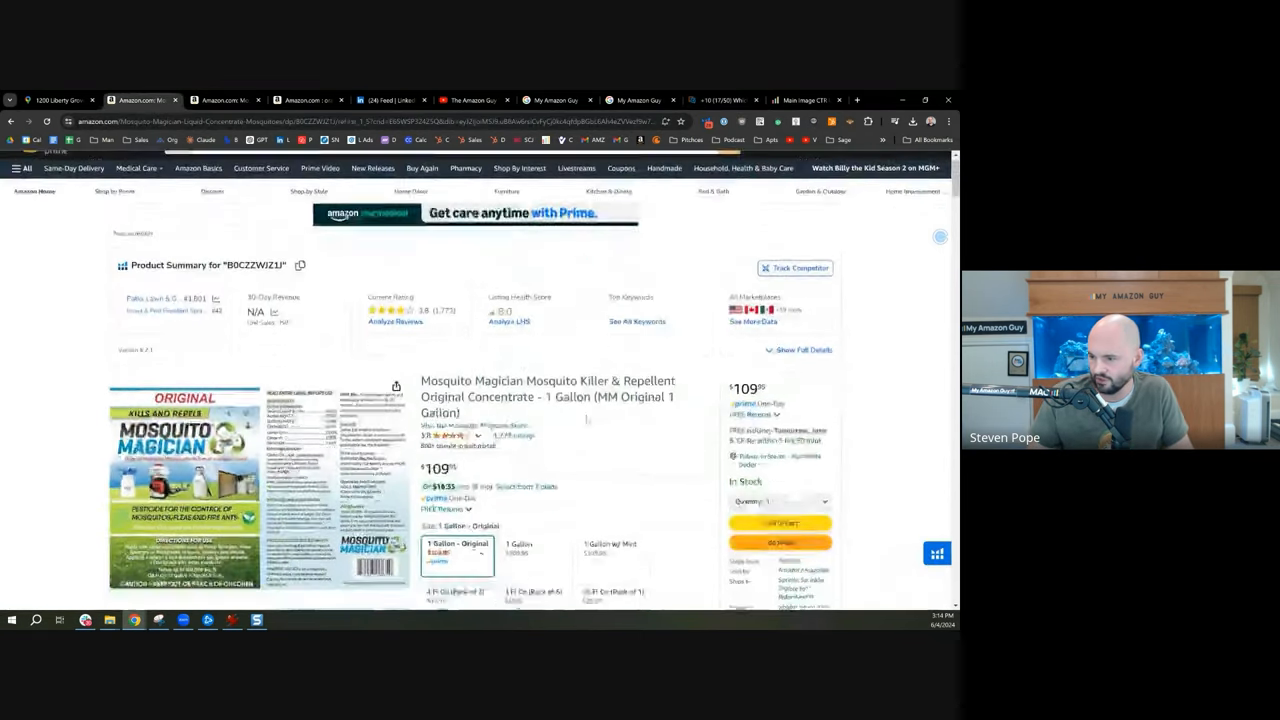
text(mosquito killer liqui)
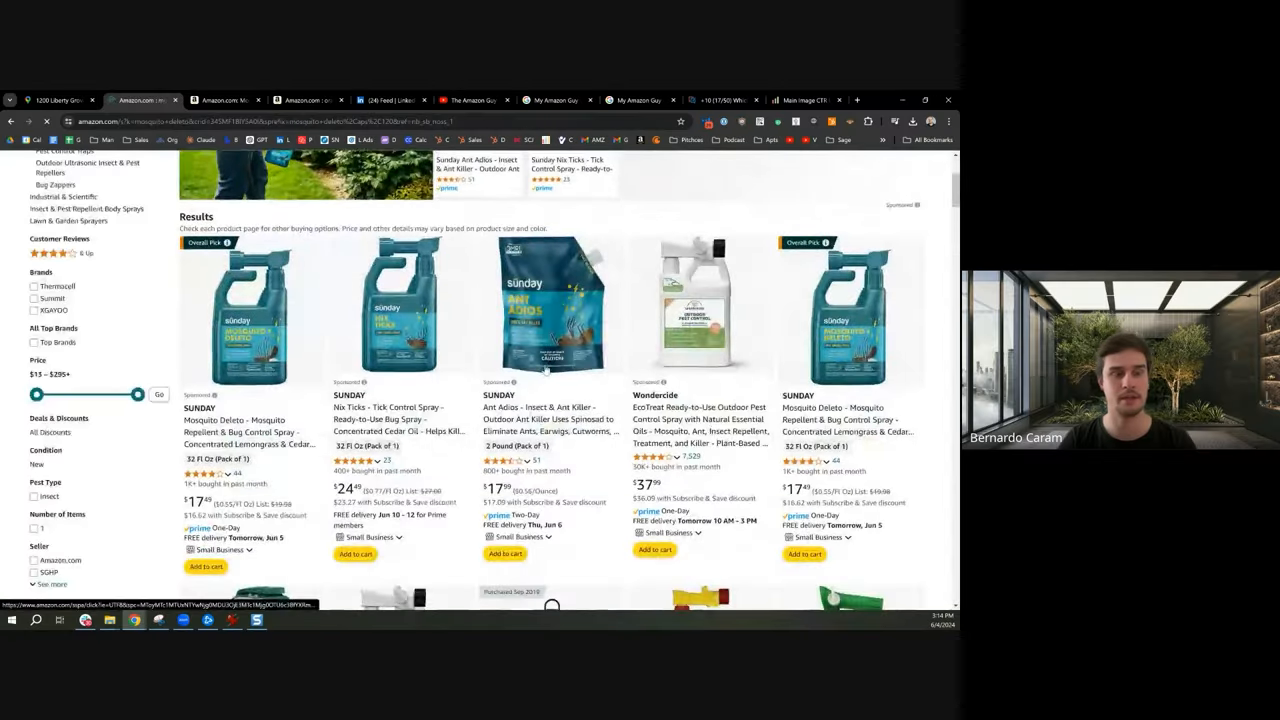
scroll(down, 3)
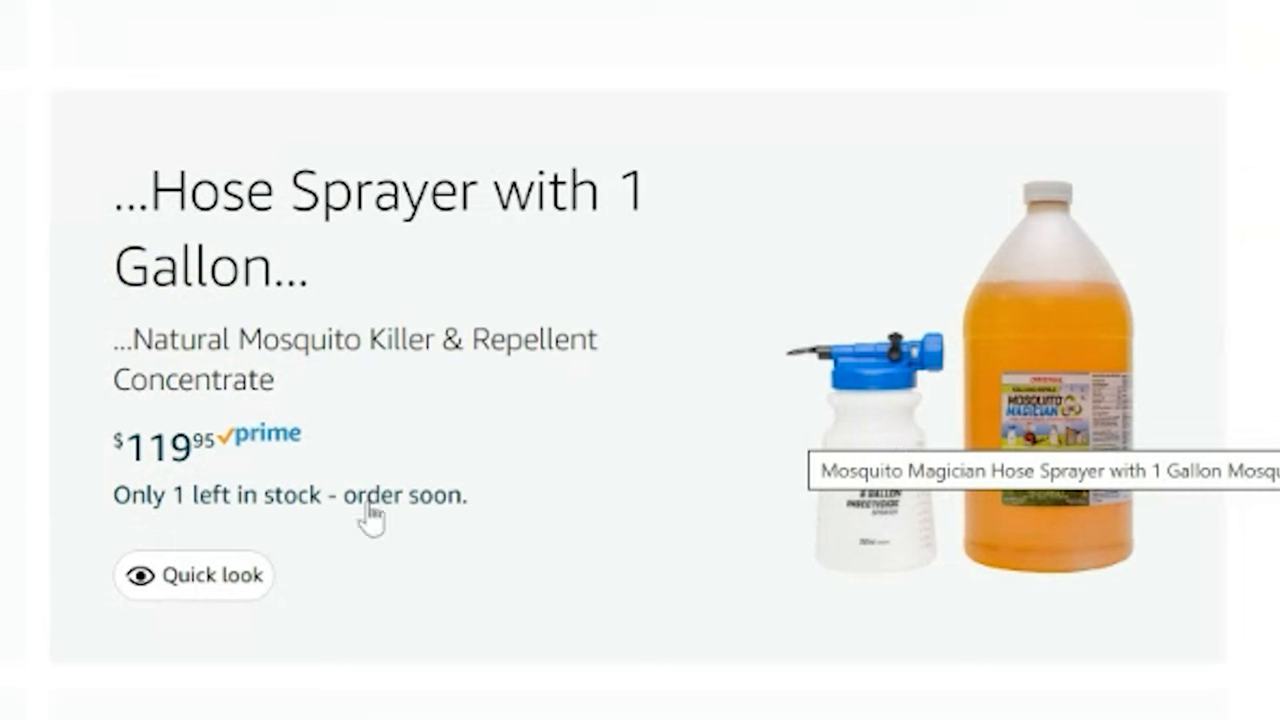
mouse_move(1048, 388)
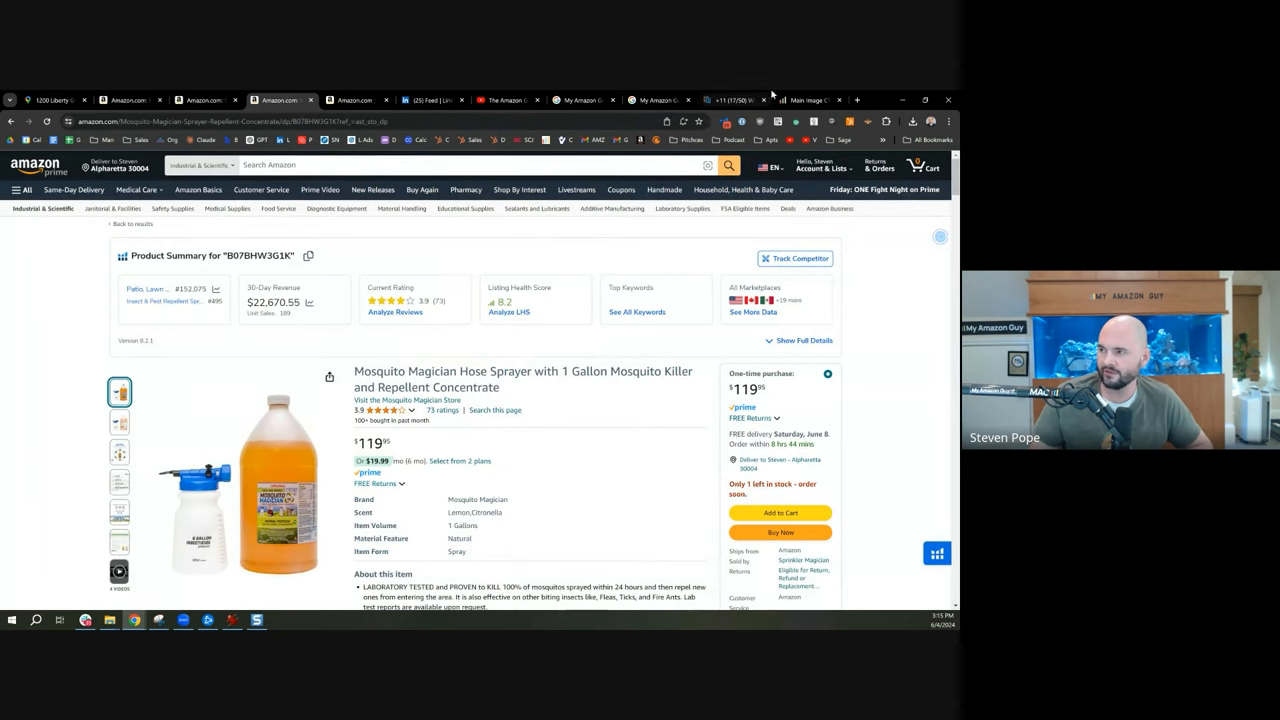
Step: Bring up the Mosquito Magician Hose Sprayer with 1 Gallon bundle listing at $119.95
click(730, 100)
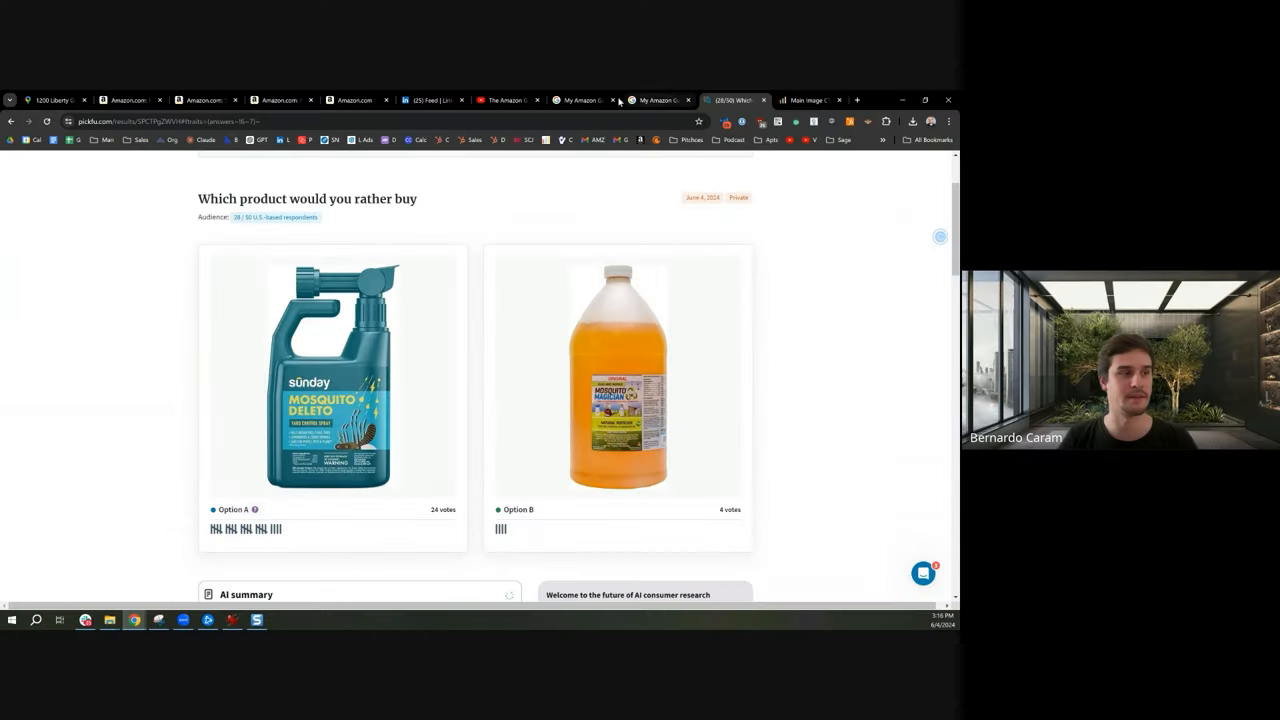
Step: Switch to the PickFu poll comparing the Sunday spray against the Mosquito Magician gallon
click(128, 100)
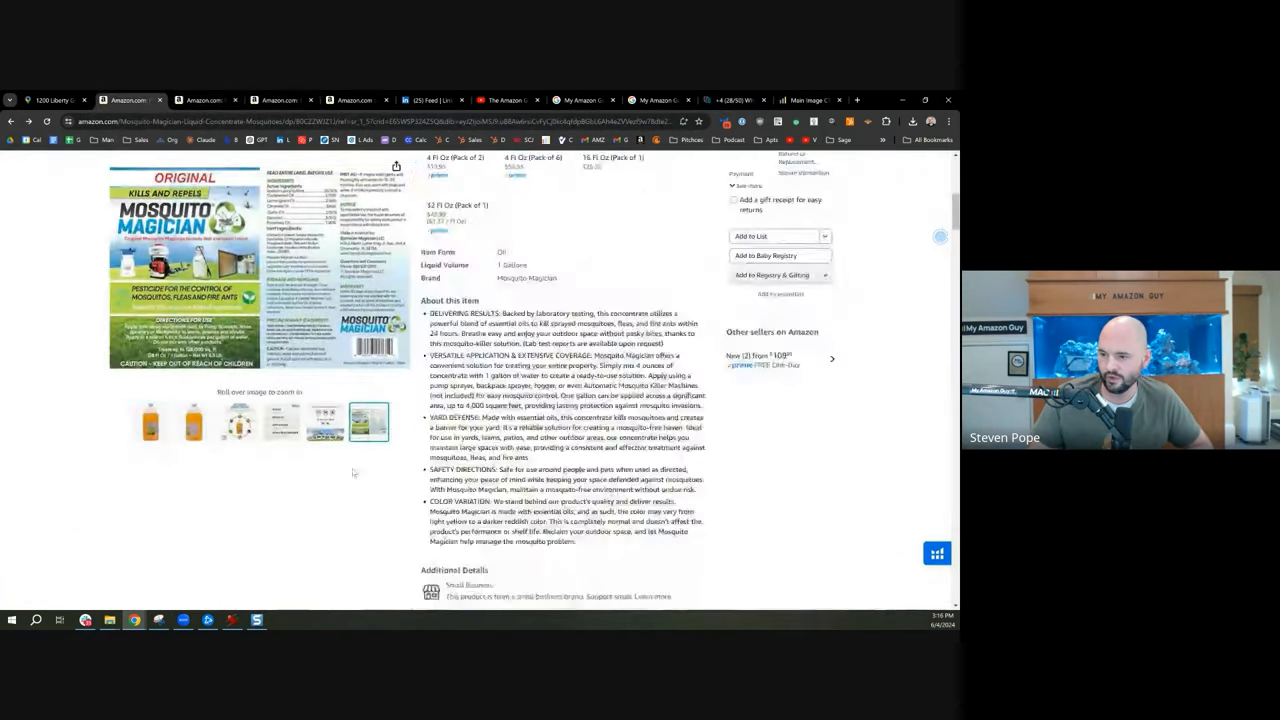
click(186, 100)
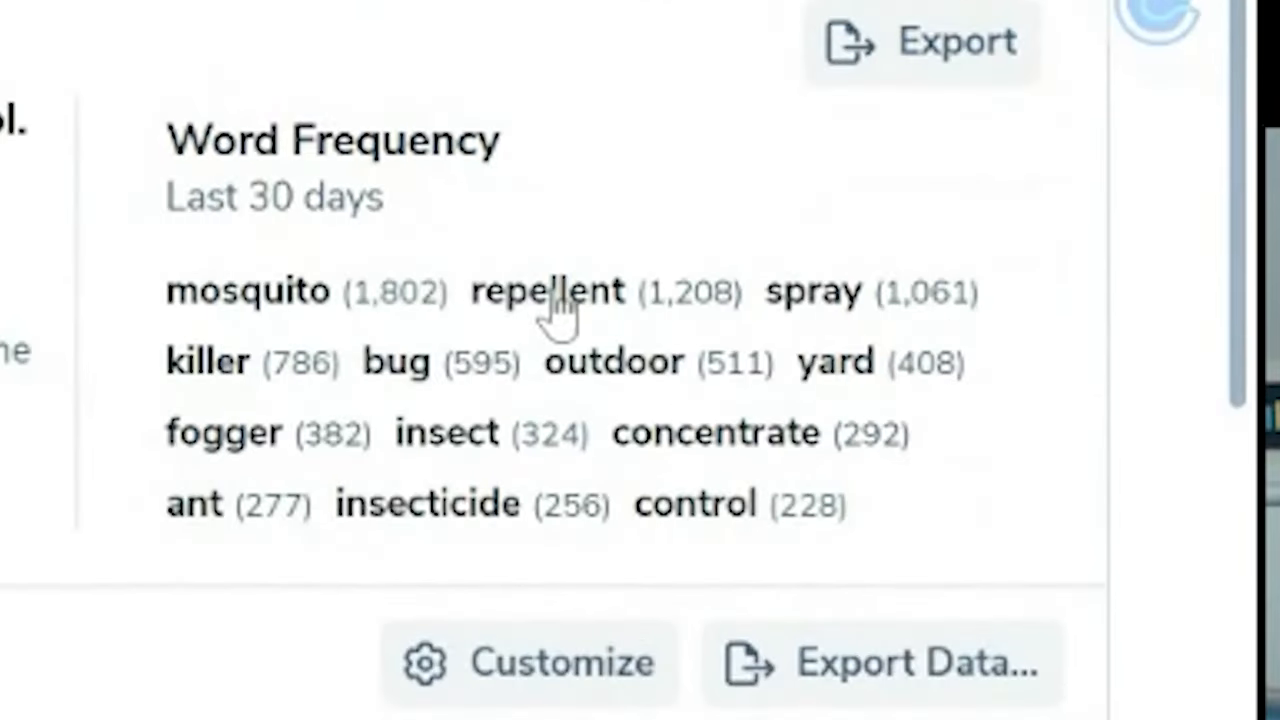
mouse_move(424, 316)
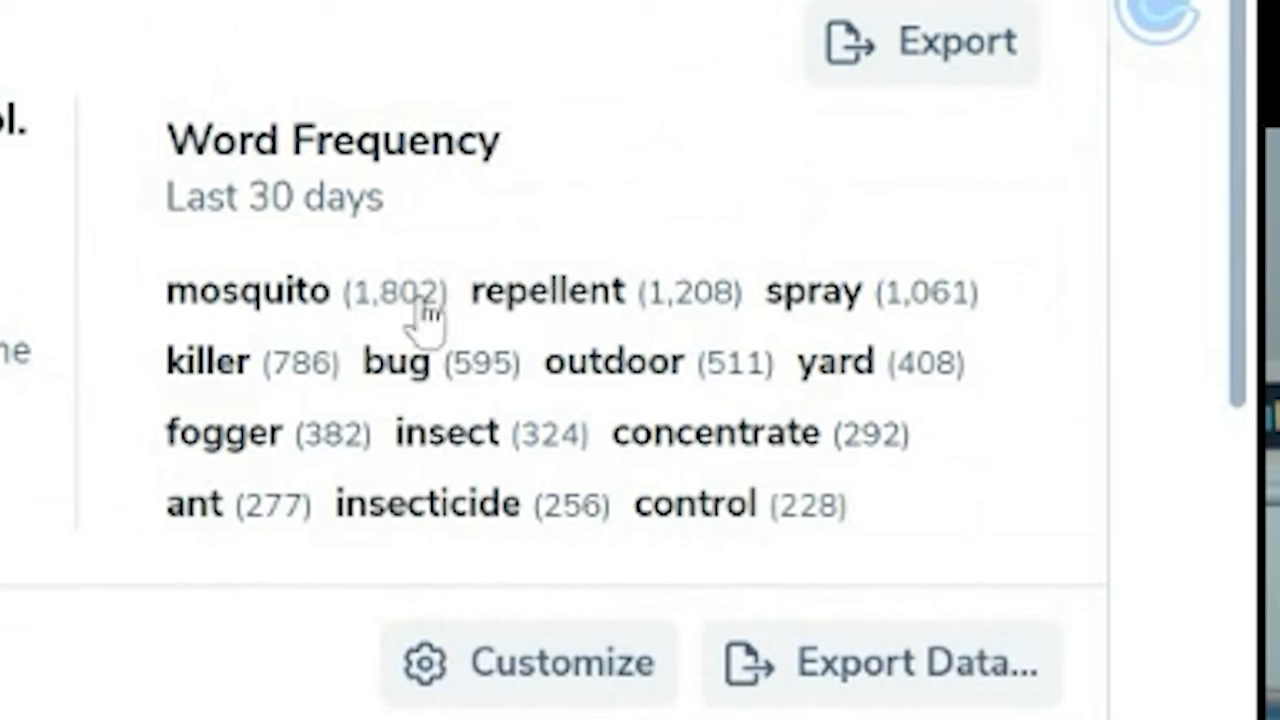
mouse_move(544, 330)
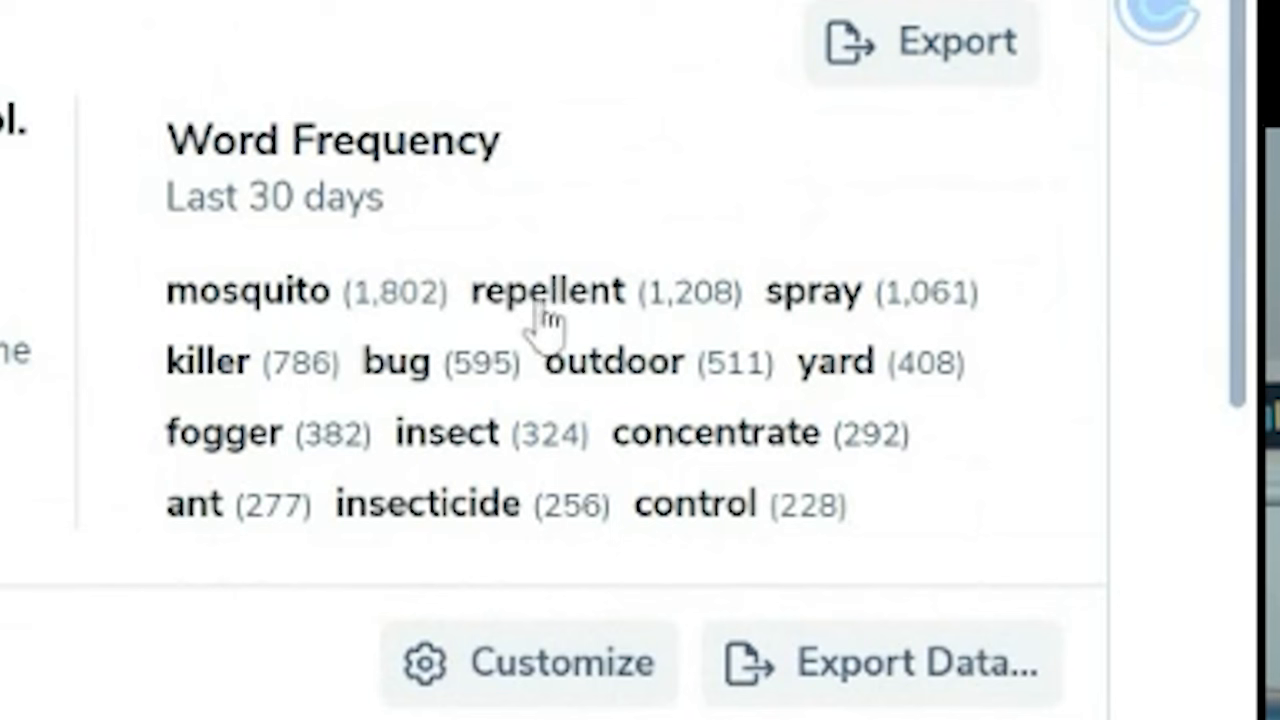
mouse_move(250, 390)
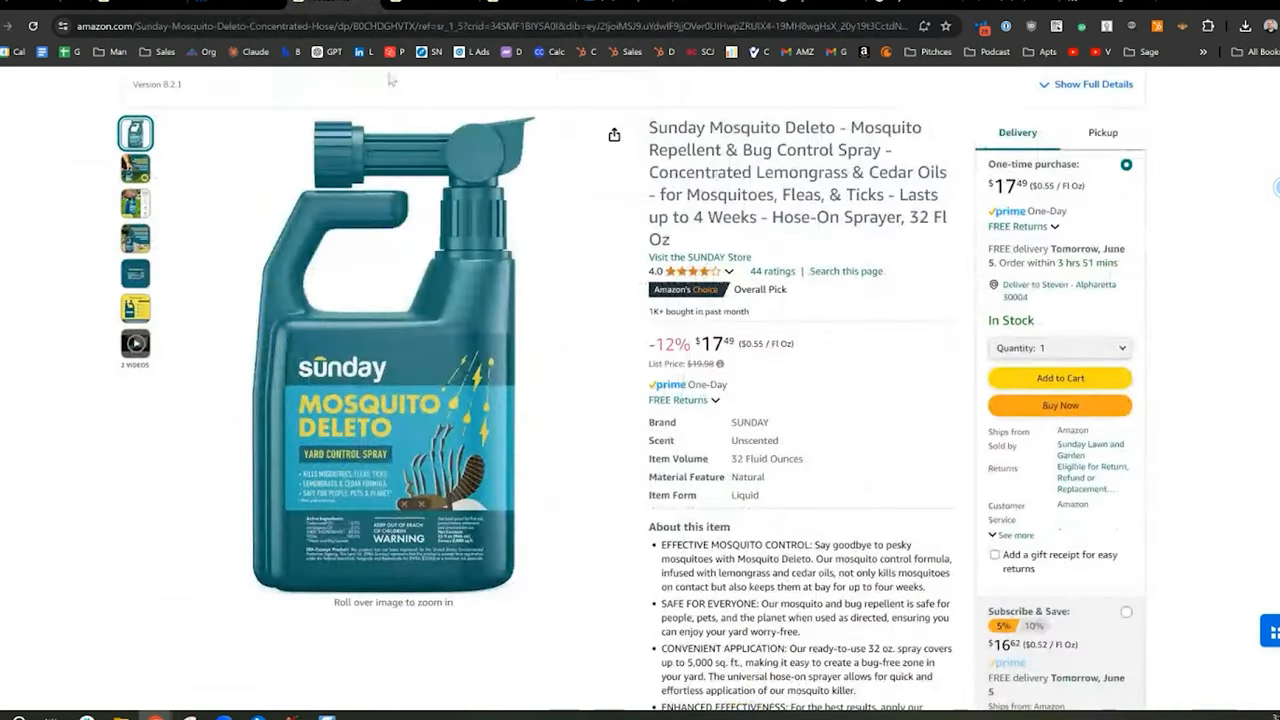
mouse_move(404, 424)
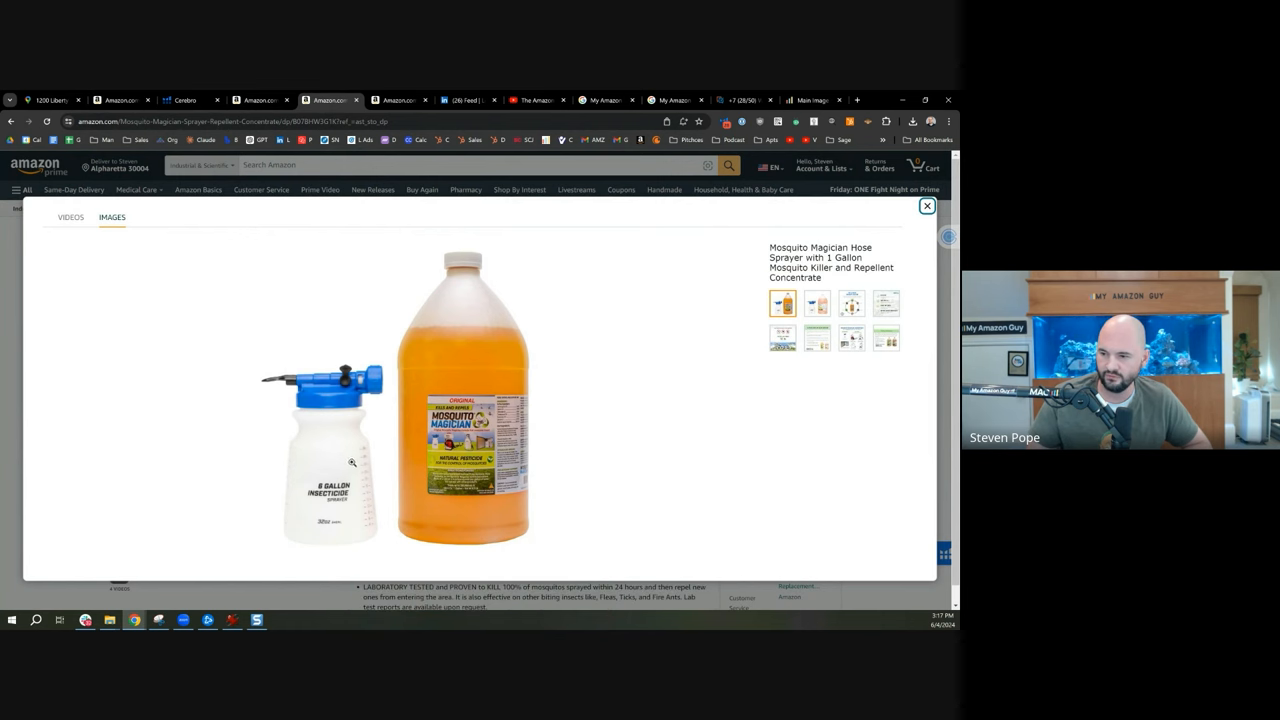
Step: Close the enlarged hose sprayer and gallon jug bundle image viewer
click(926, 206)
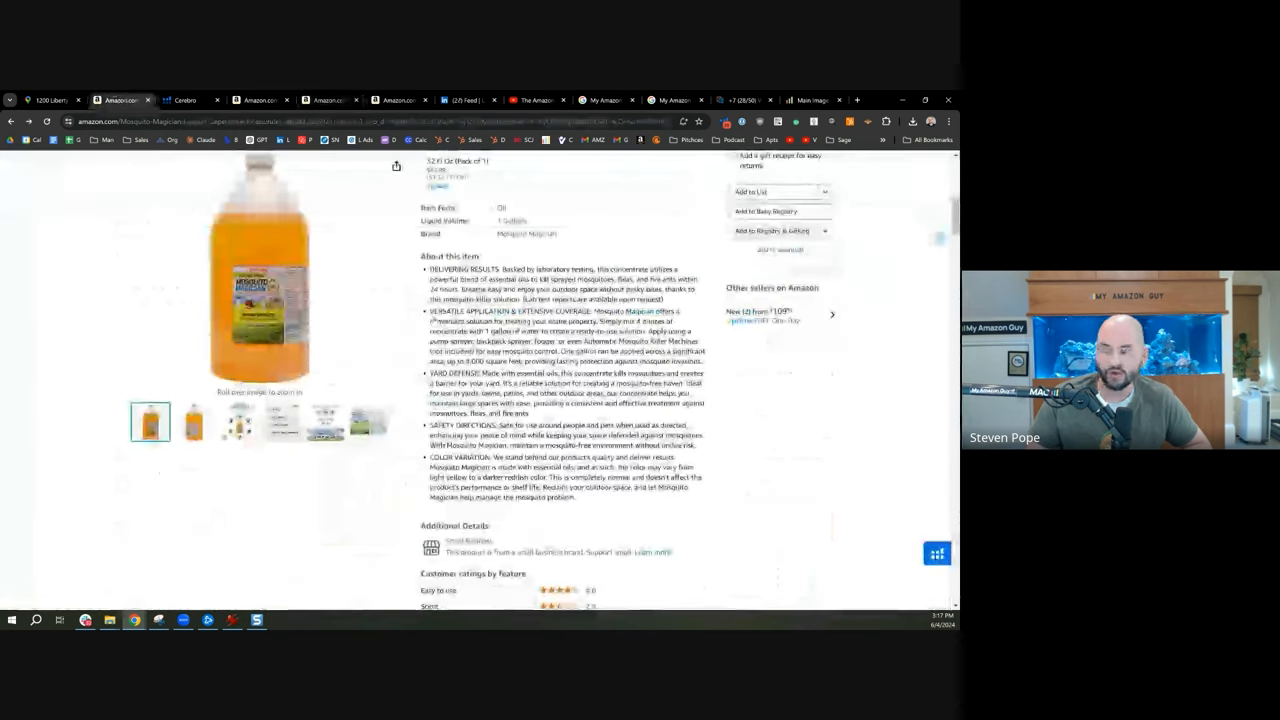